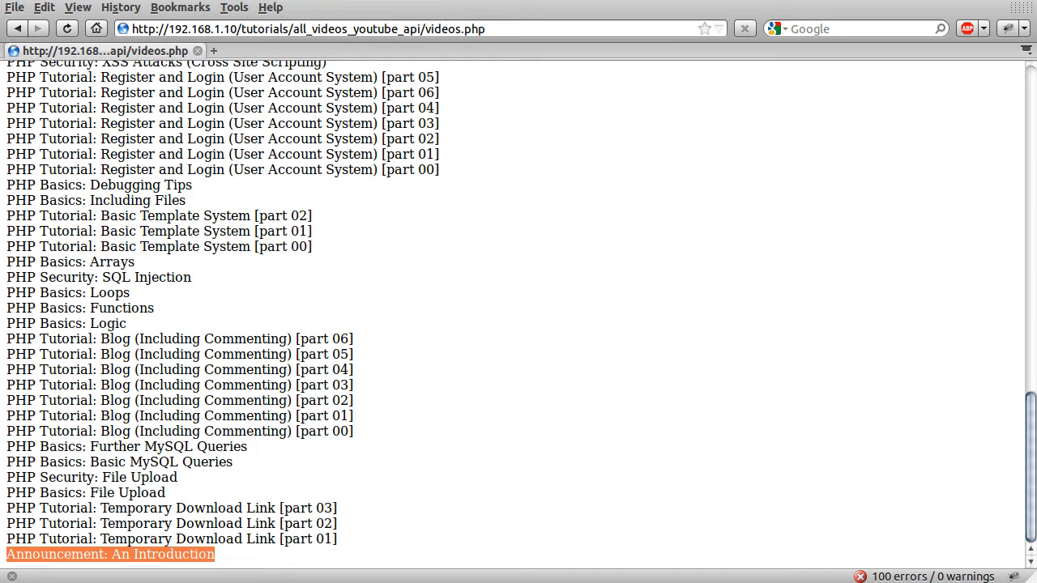
mouse_move(353, 543)
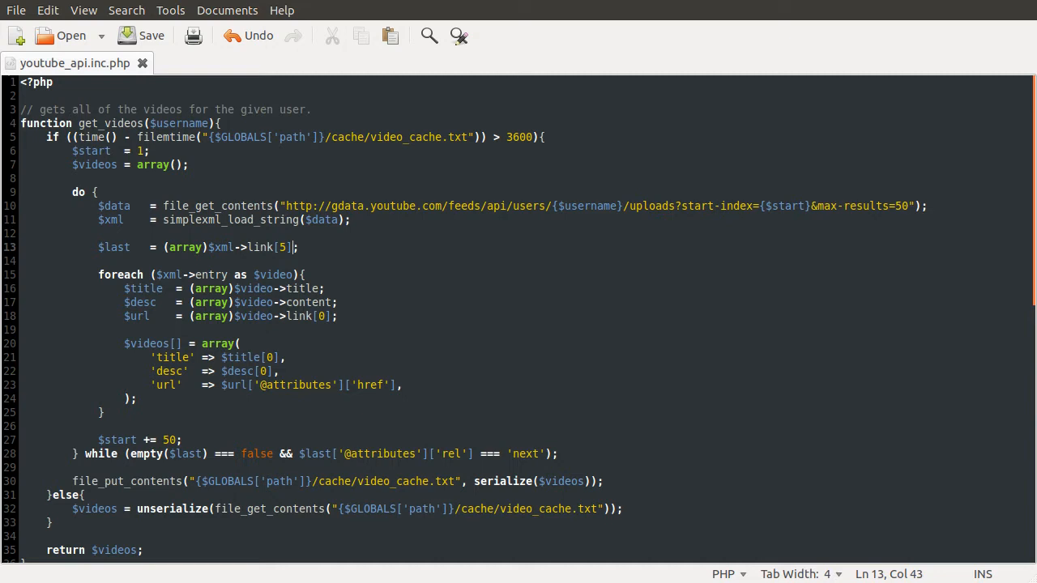
mouse_move(100, 192)
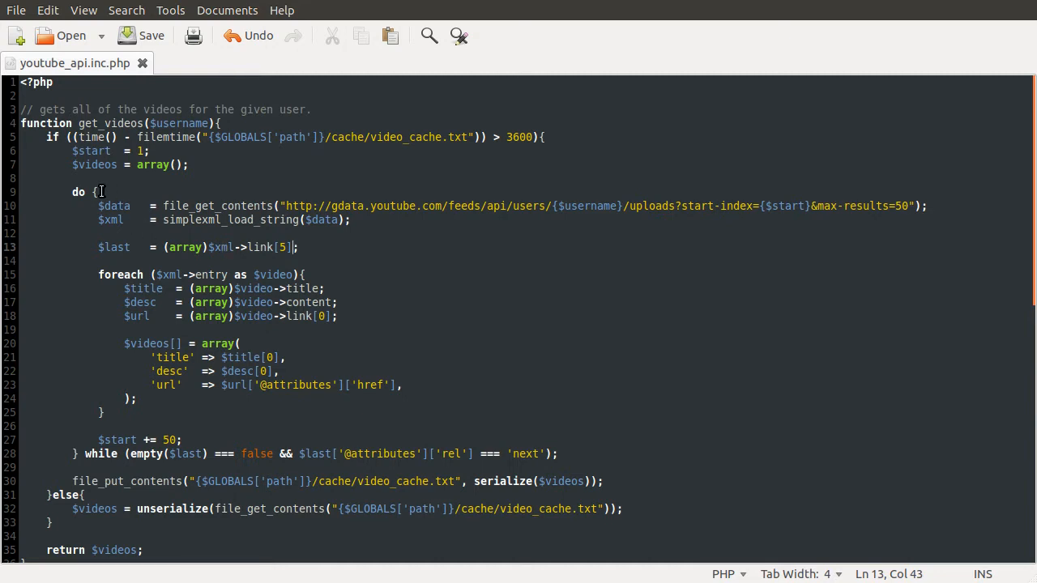
mouse_move(185, 201)
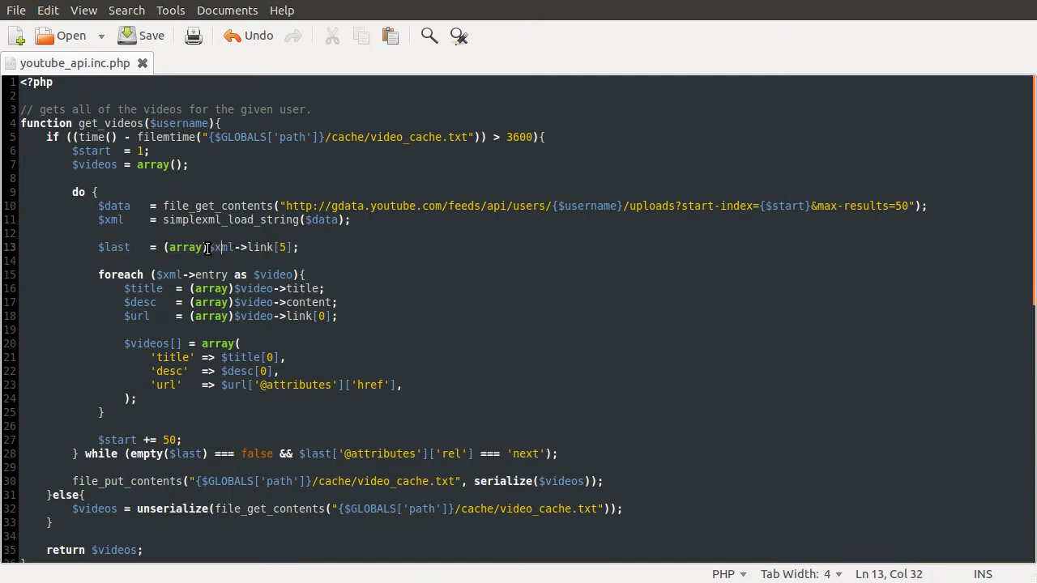
- Select the [5] index portion of the $last assignment on line 13 to rework it
left_click_drag(209, 246, 295, 246)
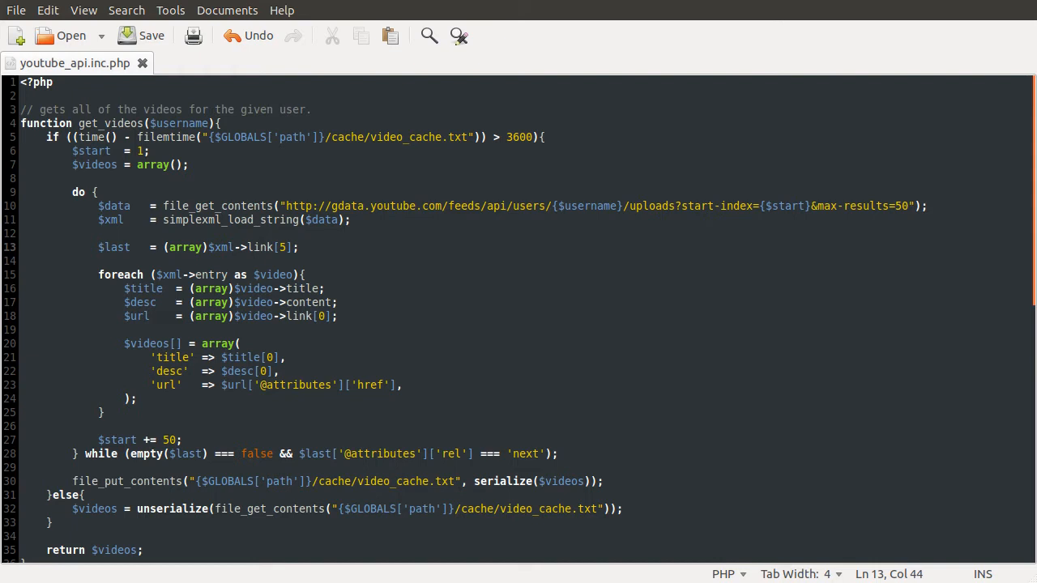
left_click(298, 246)
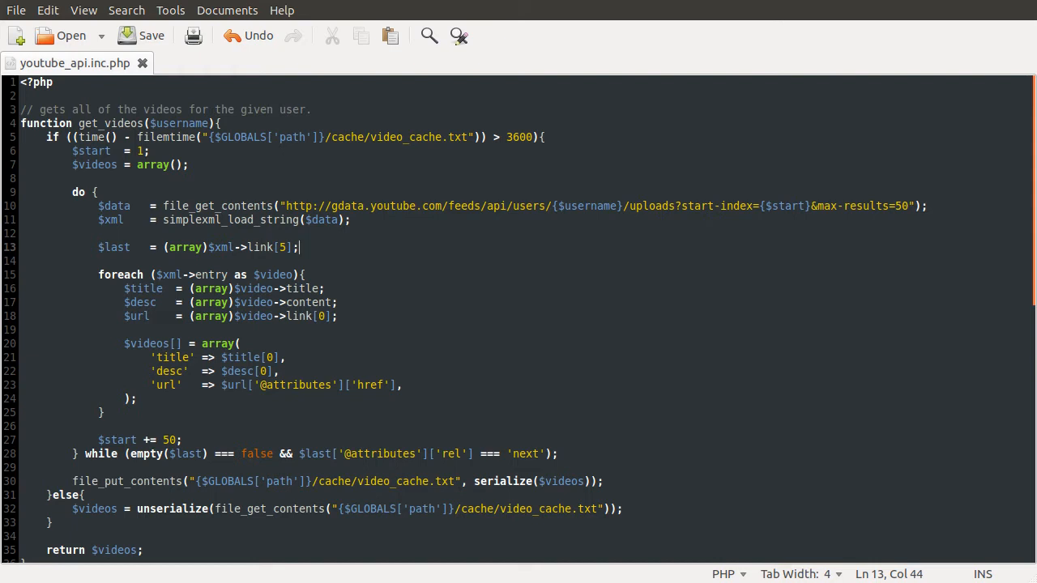
left_click(242, 247)
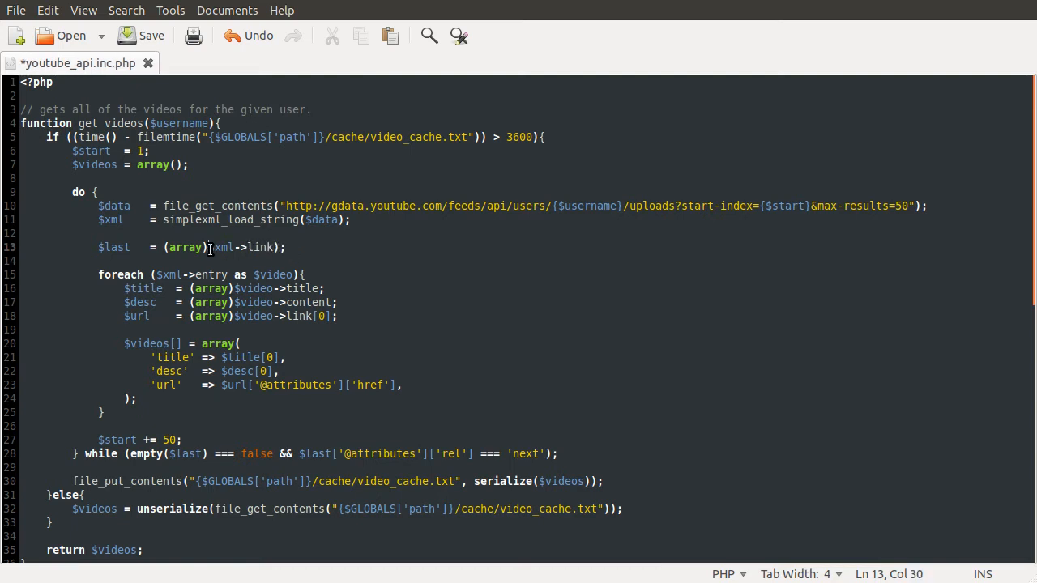
- Rewrite $last as (isset($xml->link[6])) ? $xml->link[6] : $xml->link[5]
type("end(")
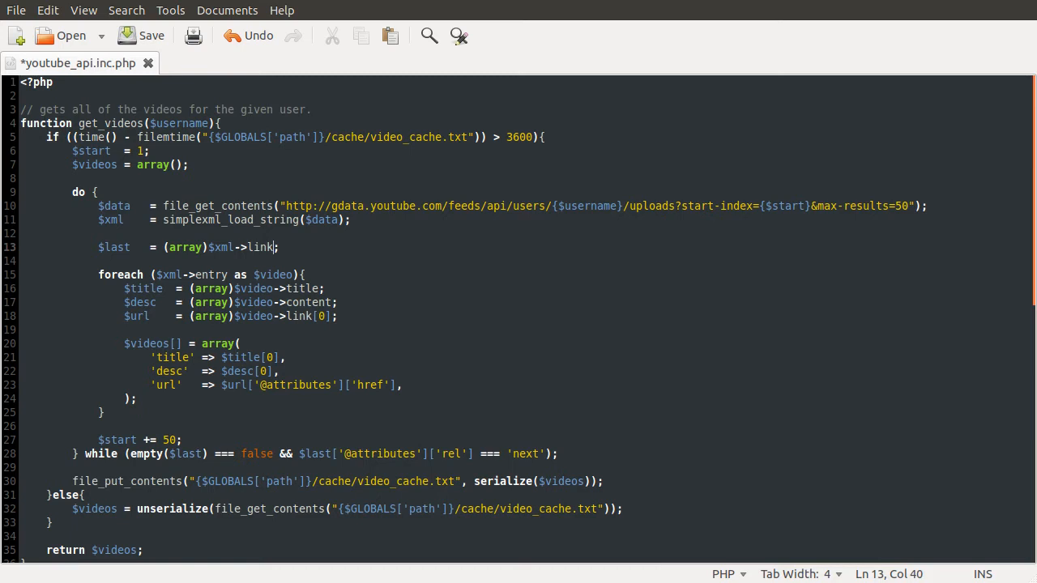
type("[56]")
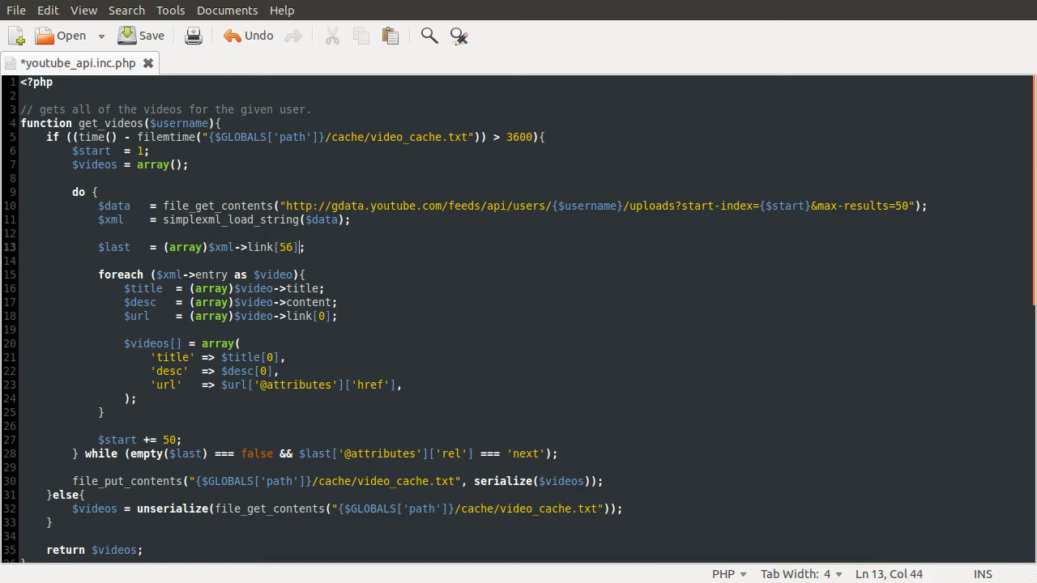
key("BackSpace")
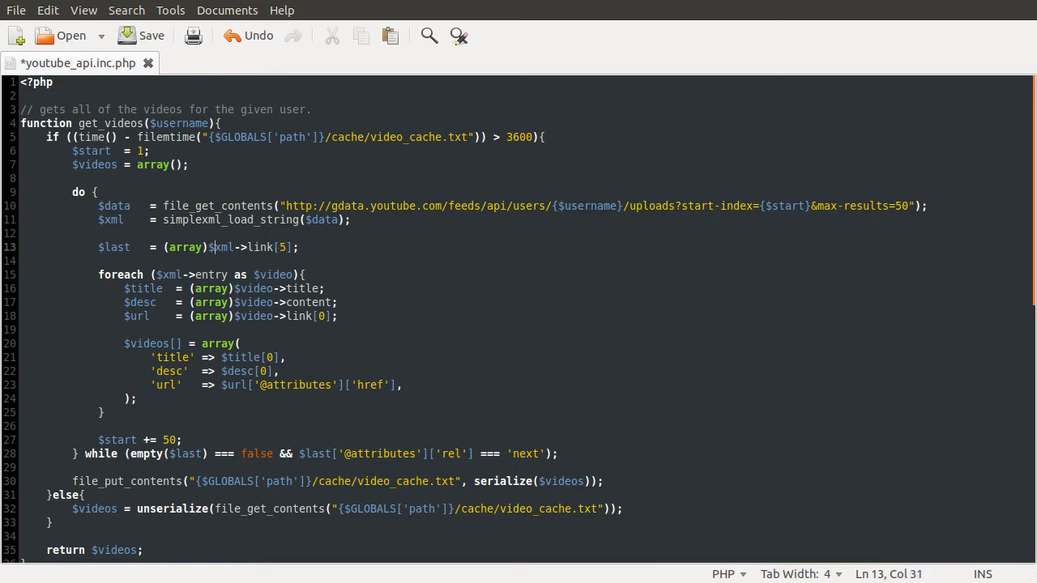
type("(")
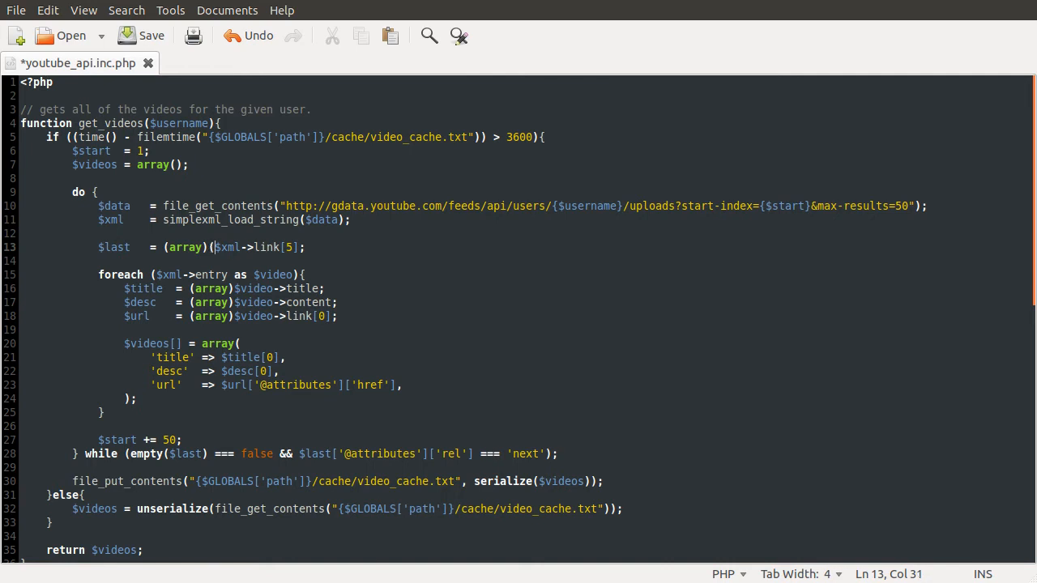
type("isset")
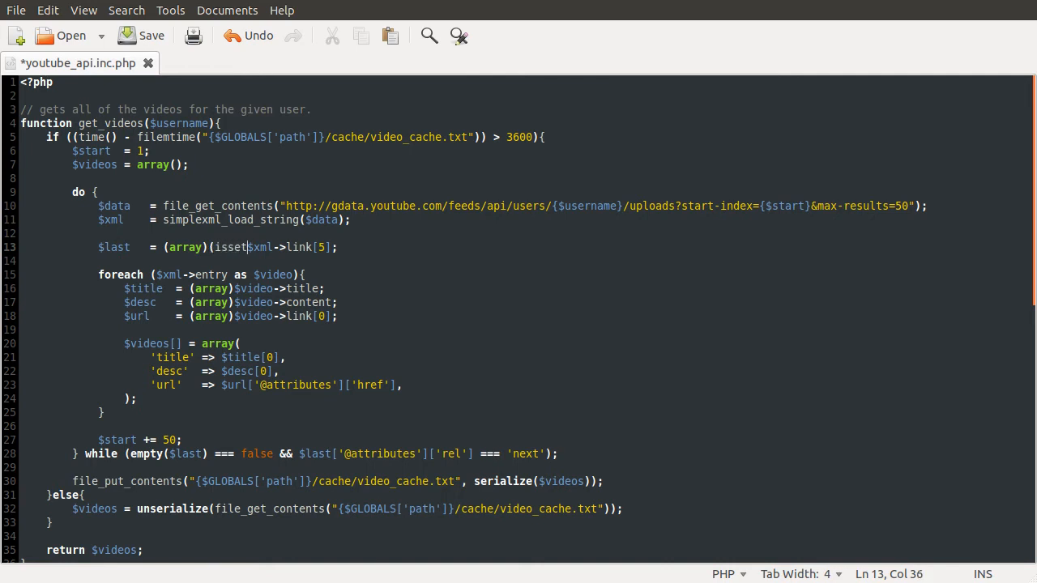
type("$xml->link[6])) ?")
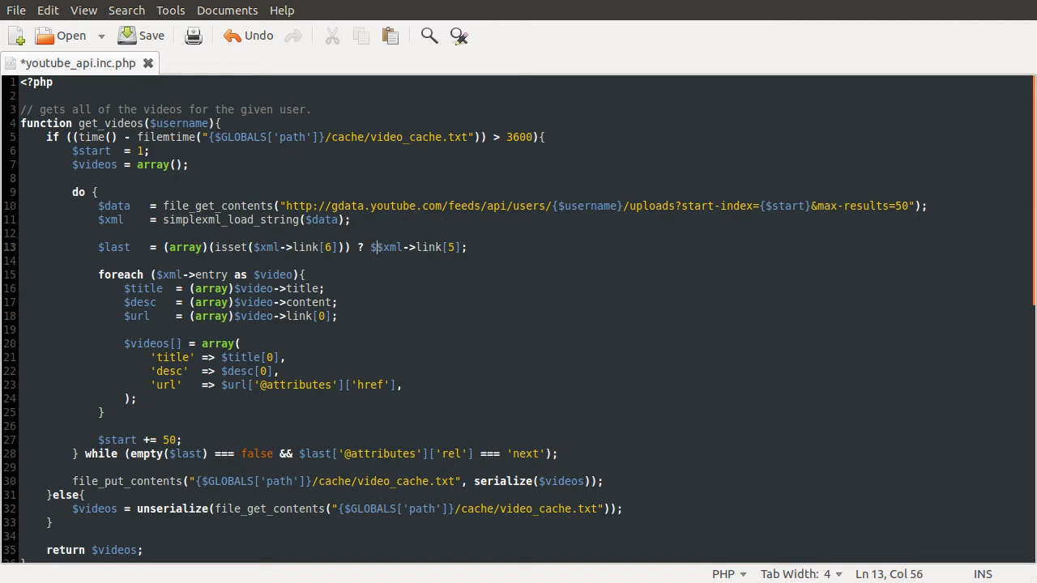
type("$xml->link[")
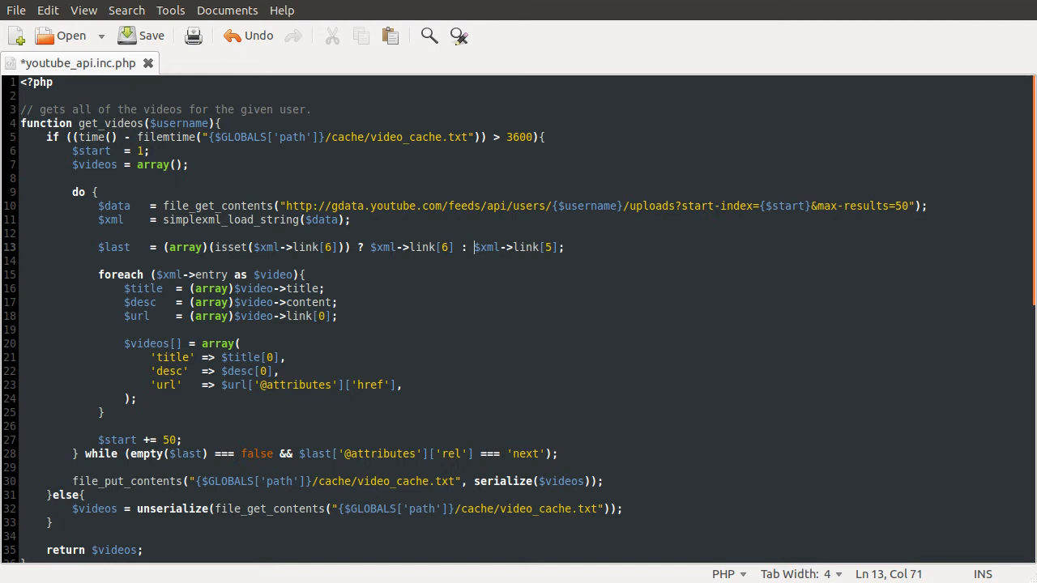
left_click(508, 246)
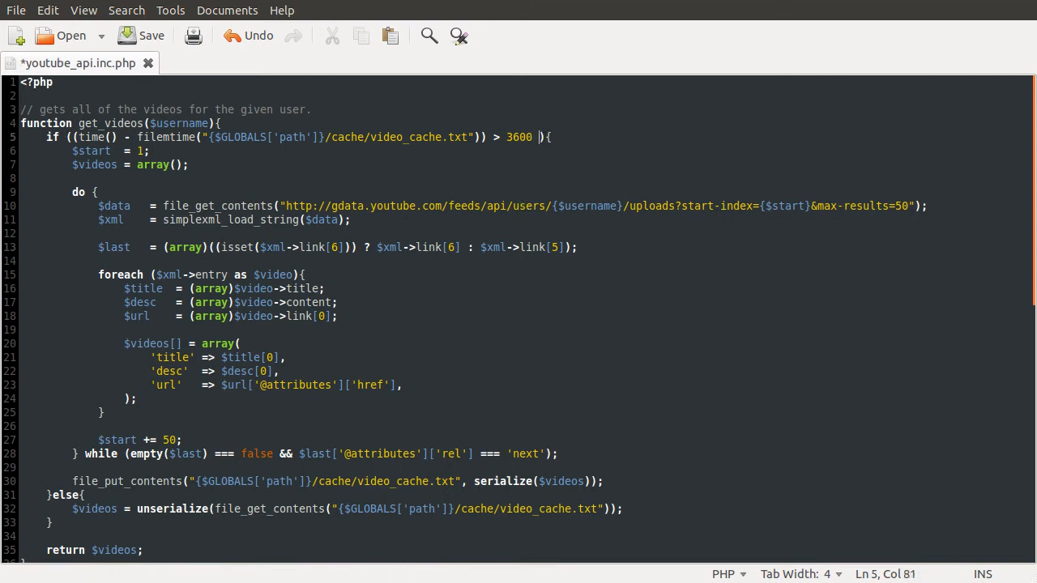
- Append '|| true' to the cache check so the video list refreshes
type("|| true")
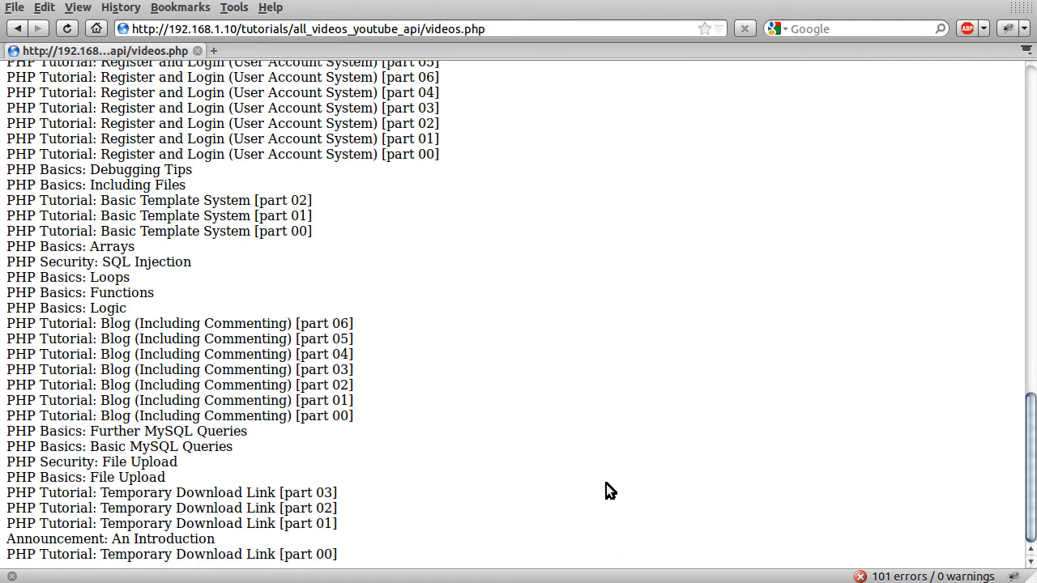
mouse_move(754, 377)
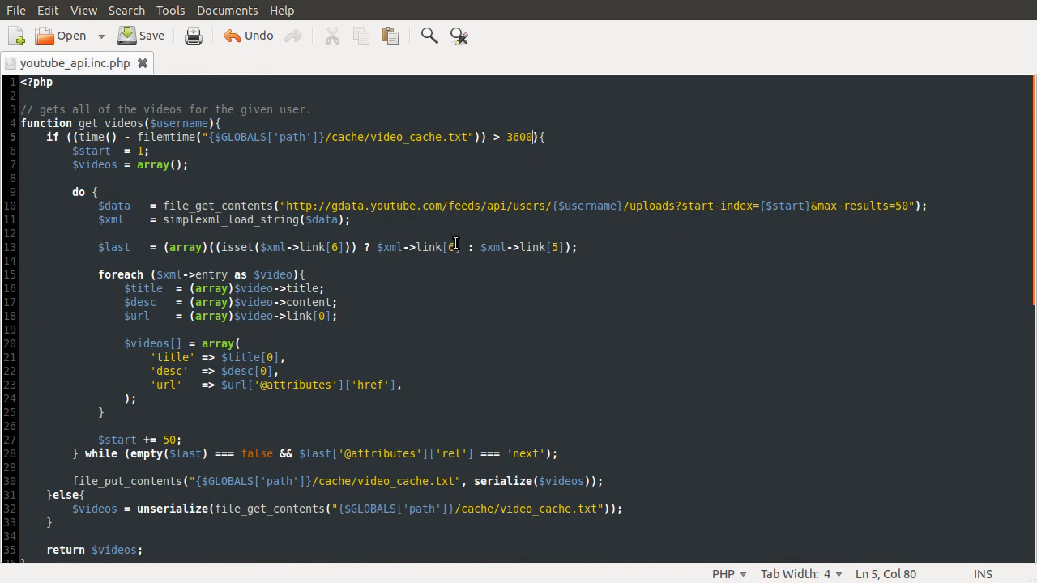
scroll("down", 3)
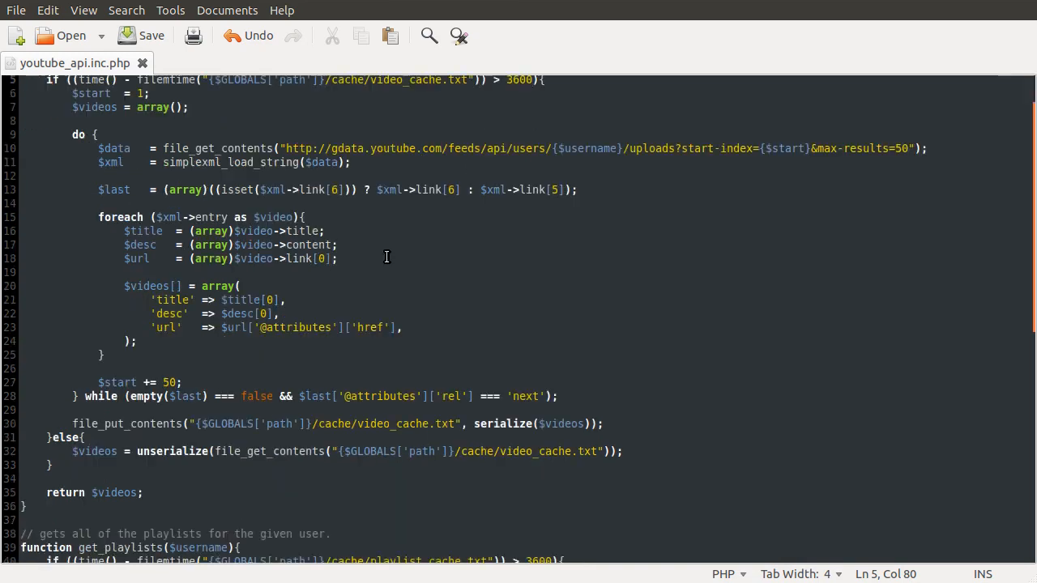
scroll("down", 3)
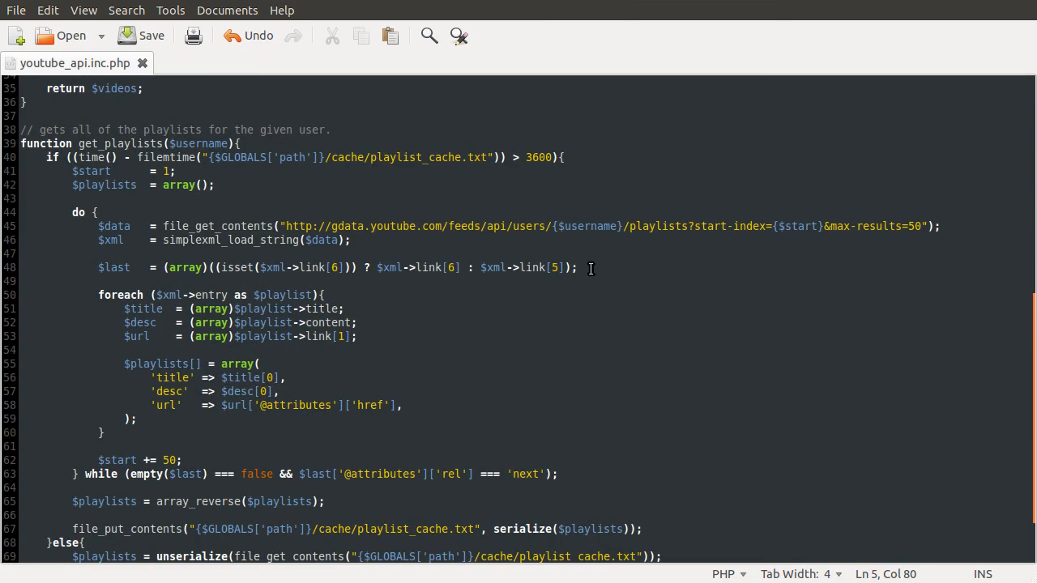
triple_click(324, 267)
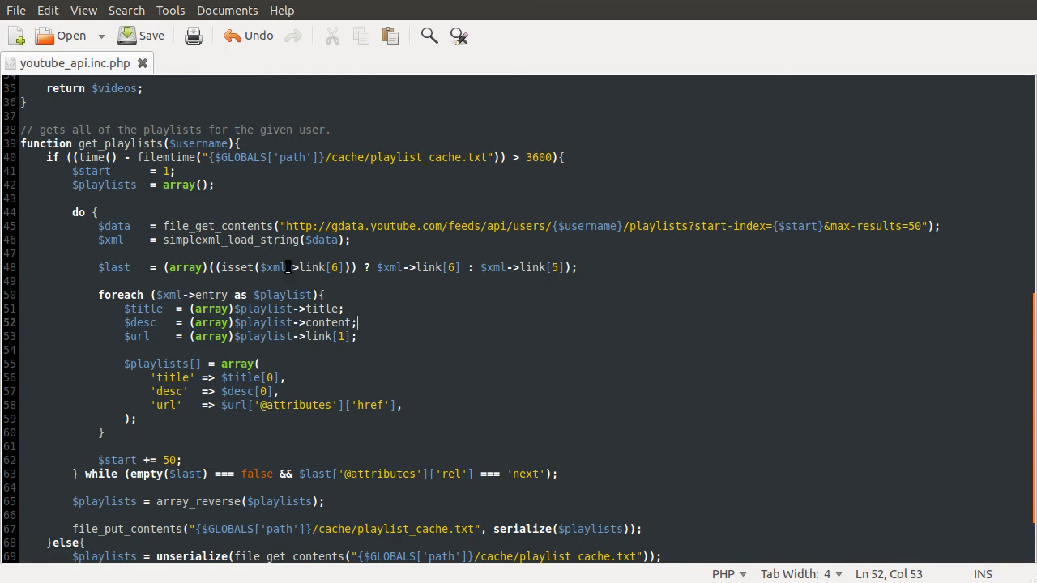
left_click(311, 267)
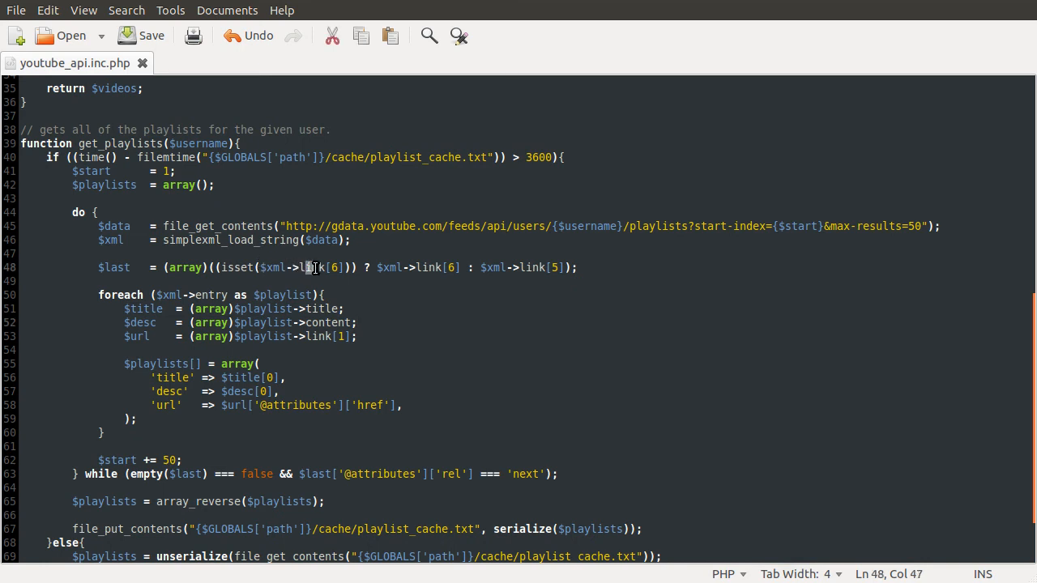
double_click(314, 268)
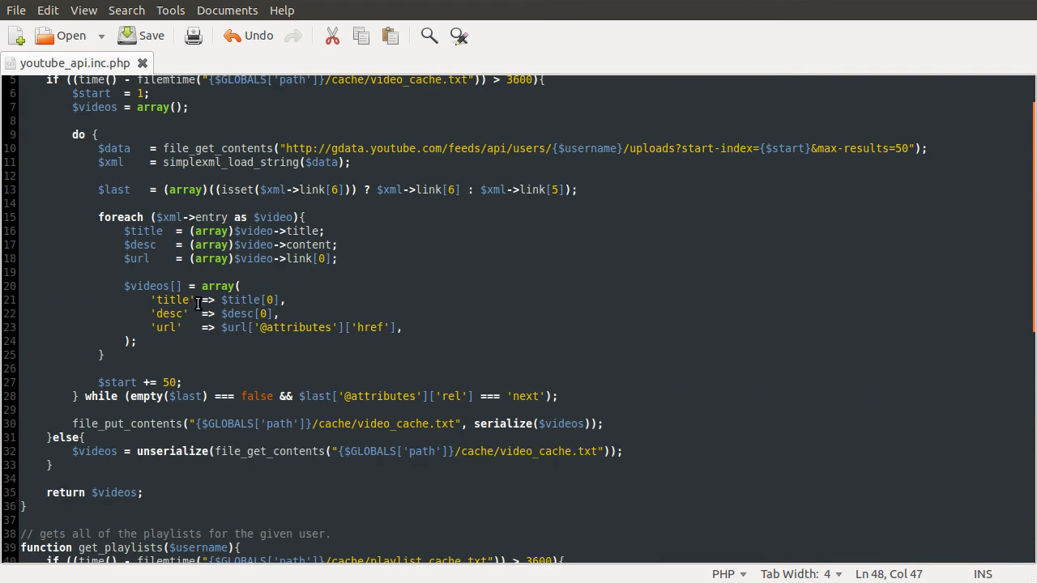
scroll("up", 3)
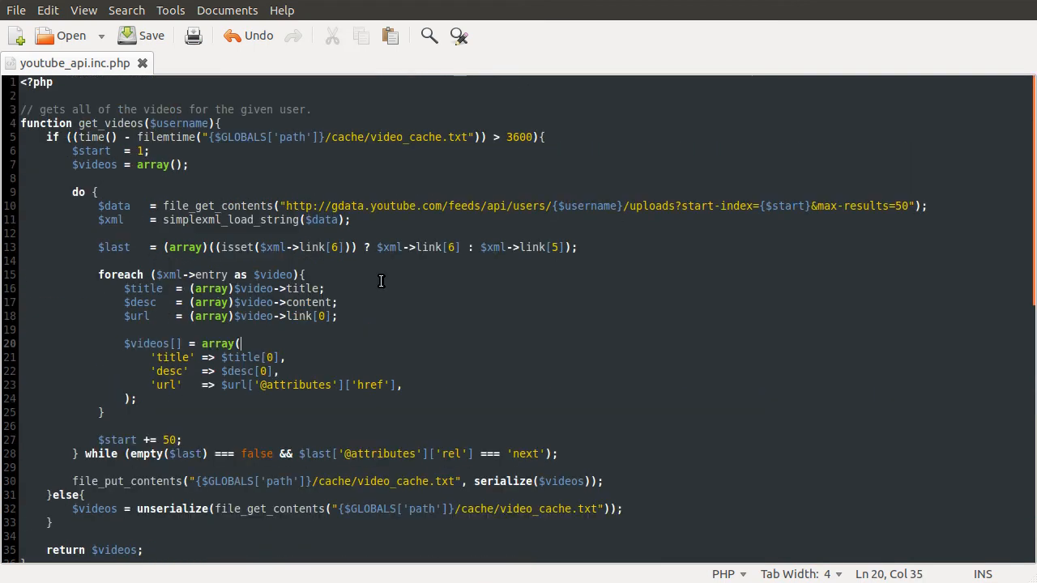